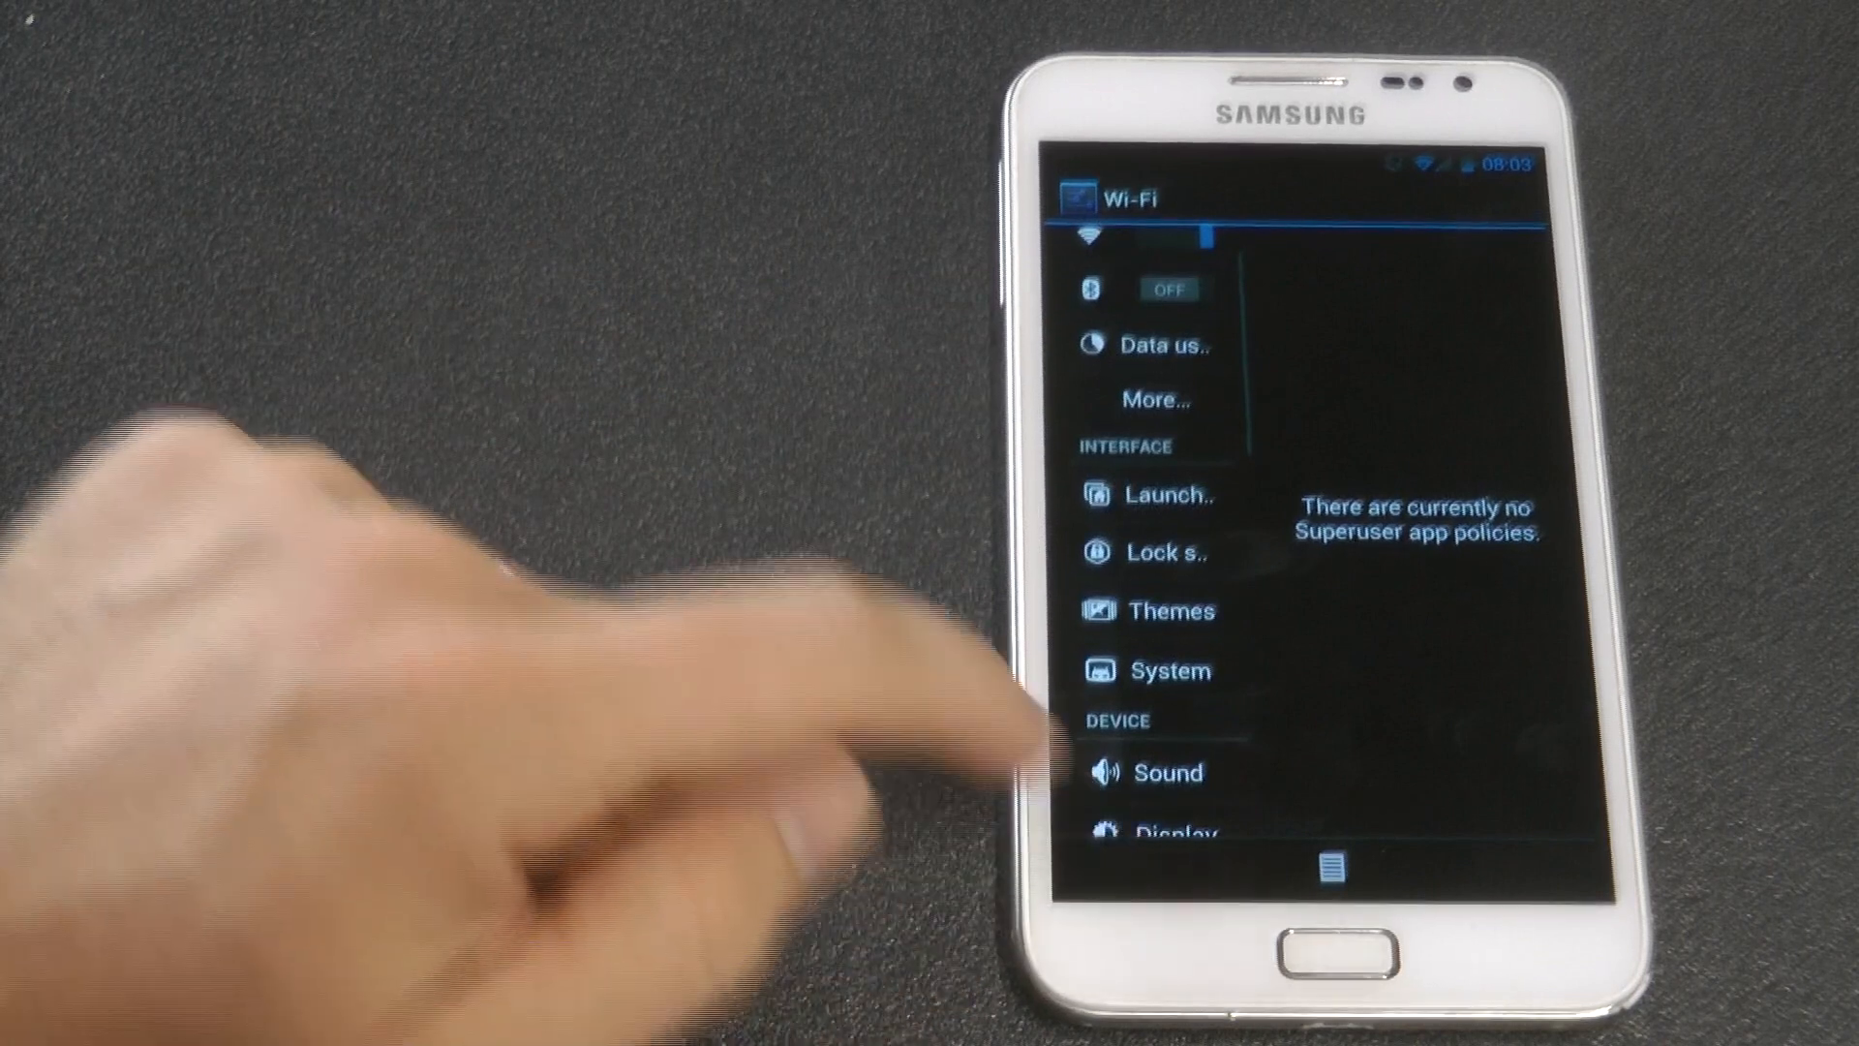
- Open Nova Settings from the Launcher entry under Interface, landing on the Drawer options
left_click(1158, 670)
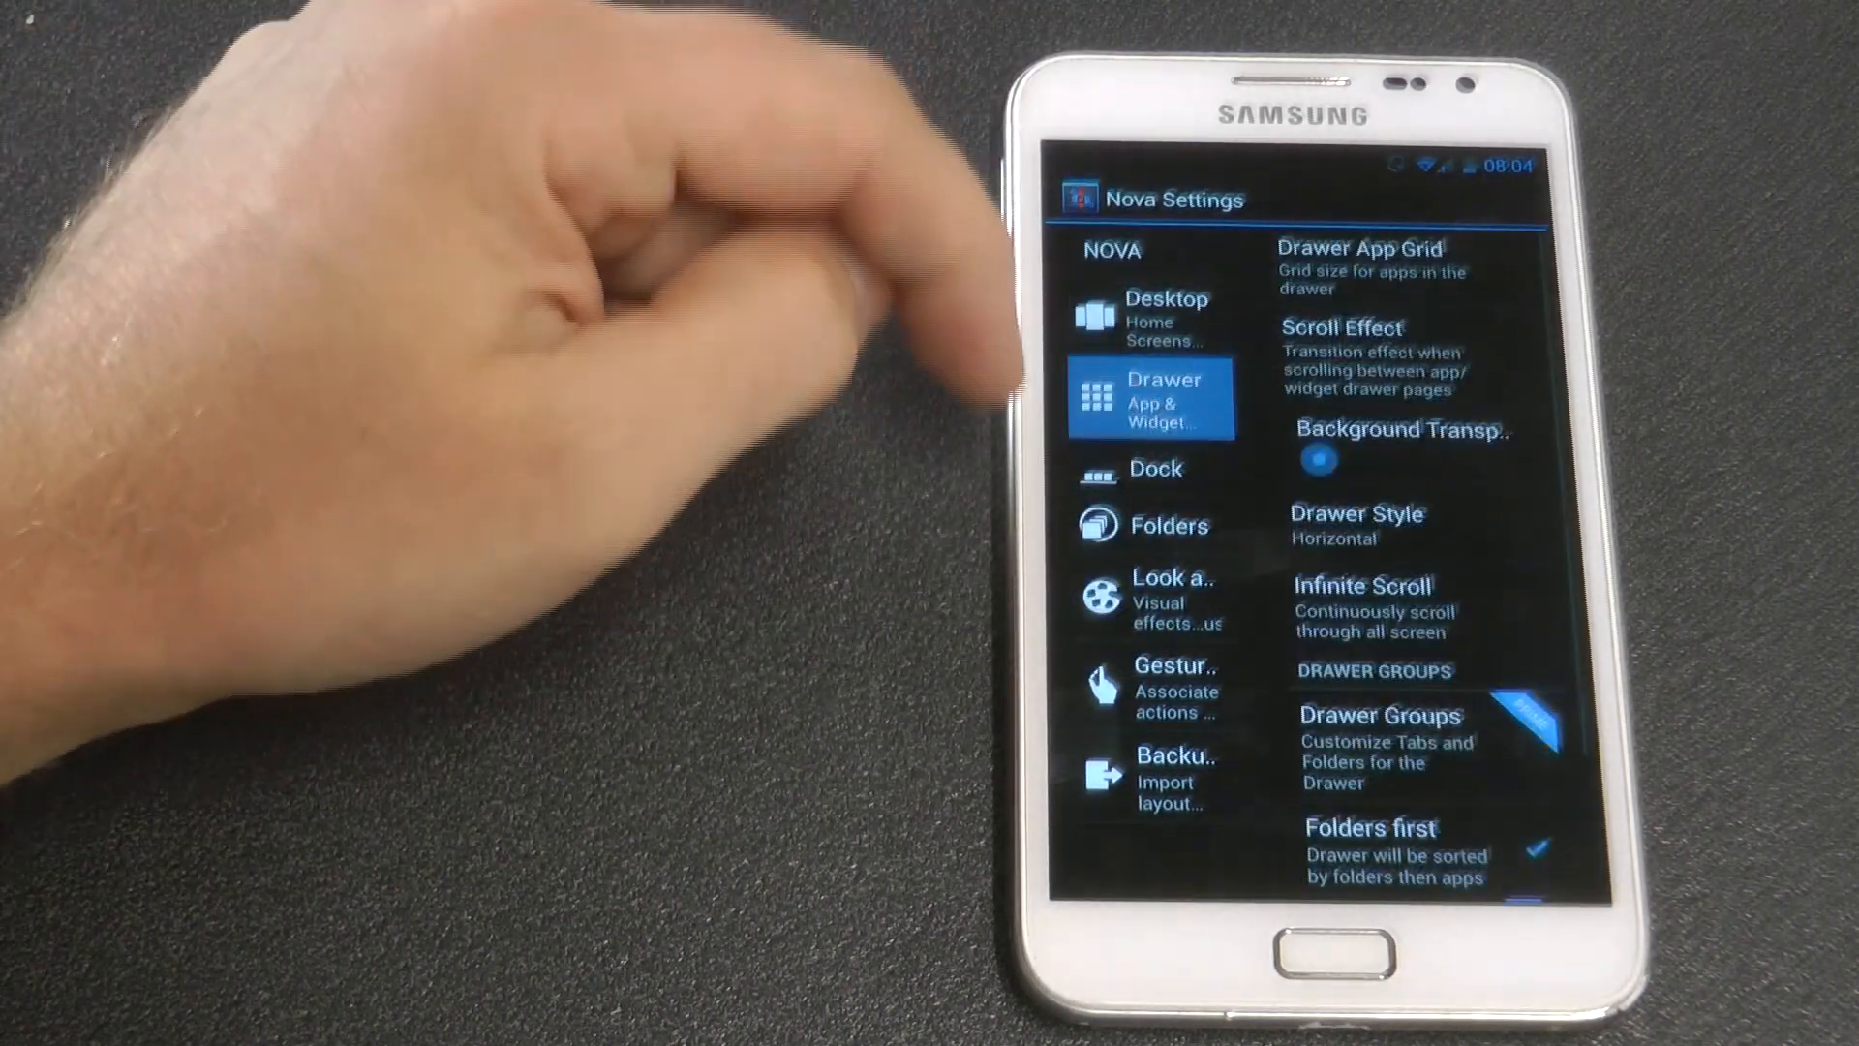
- Leave Nova Settings and return to the home screen with the inbox widget and seaside wallpaper
left_click(1168, 524)
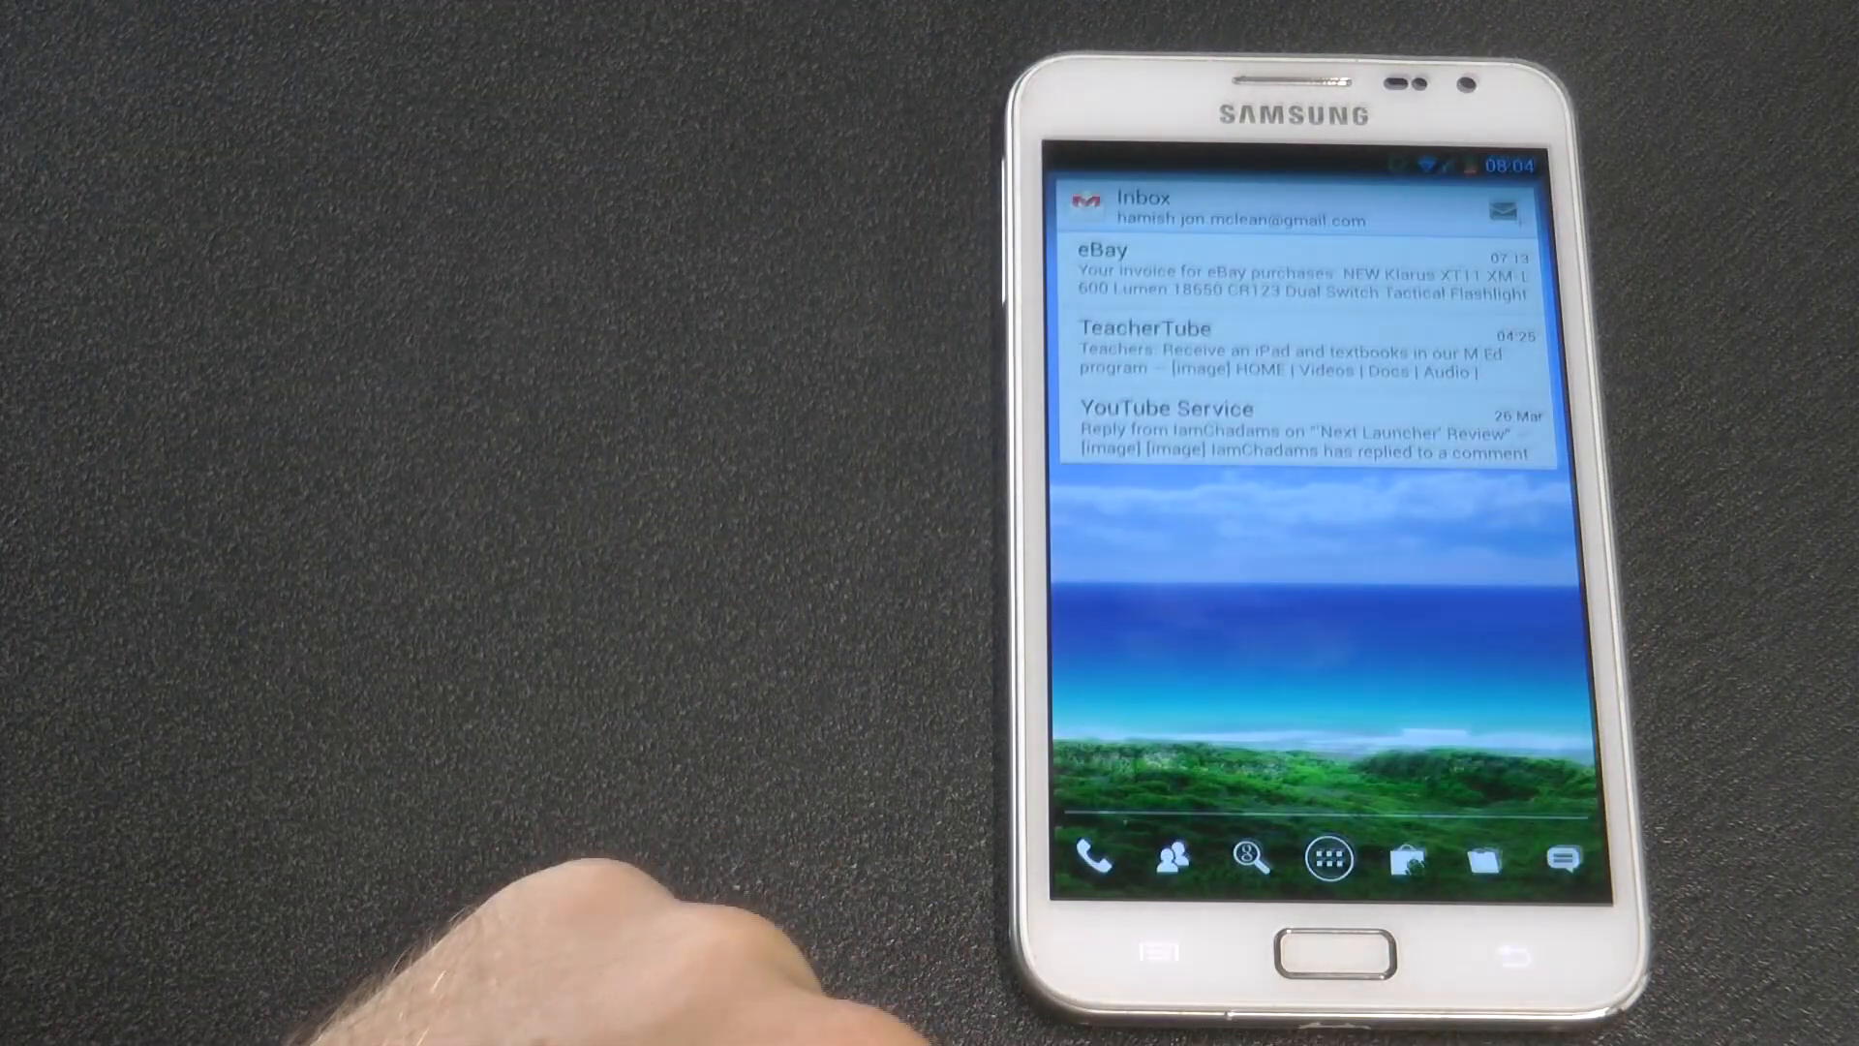
left_click(1328, 858)
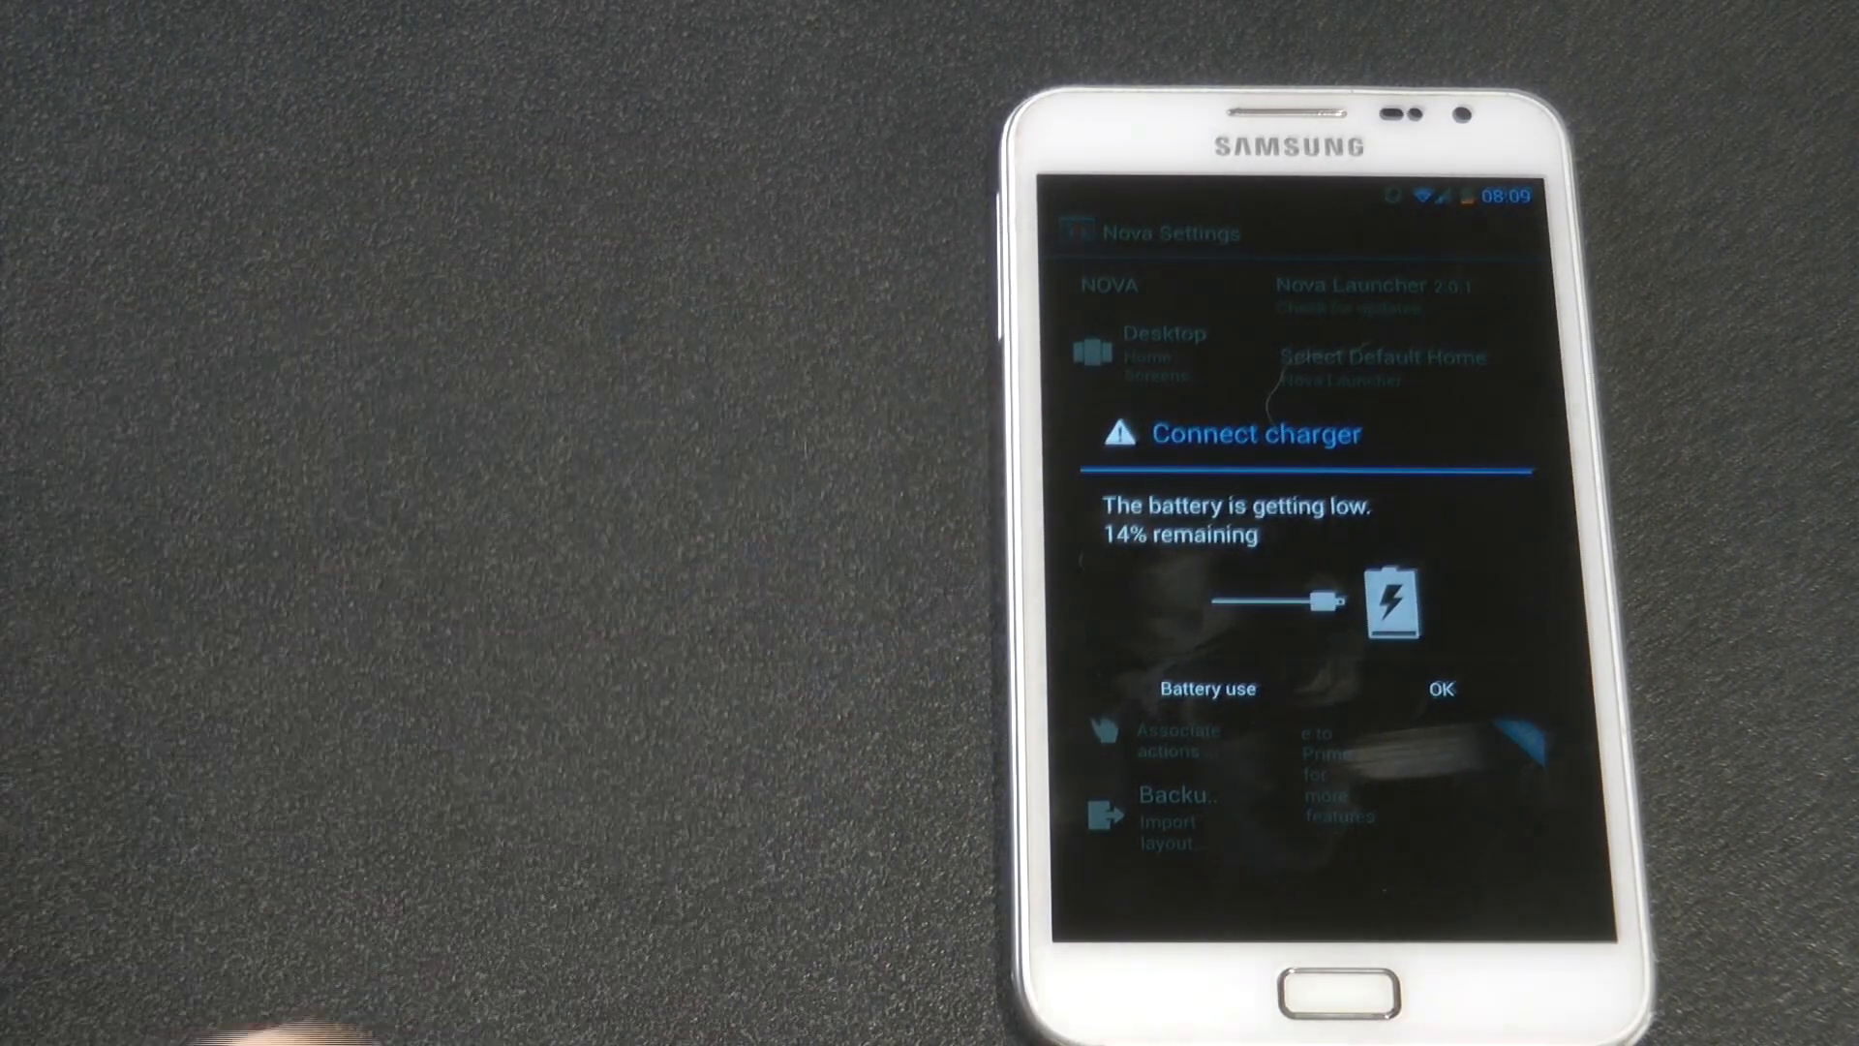
- Dismiss the Connect charger low-battery dialog with OK, revealing Nova's main settings page
left_click(1439, 688)
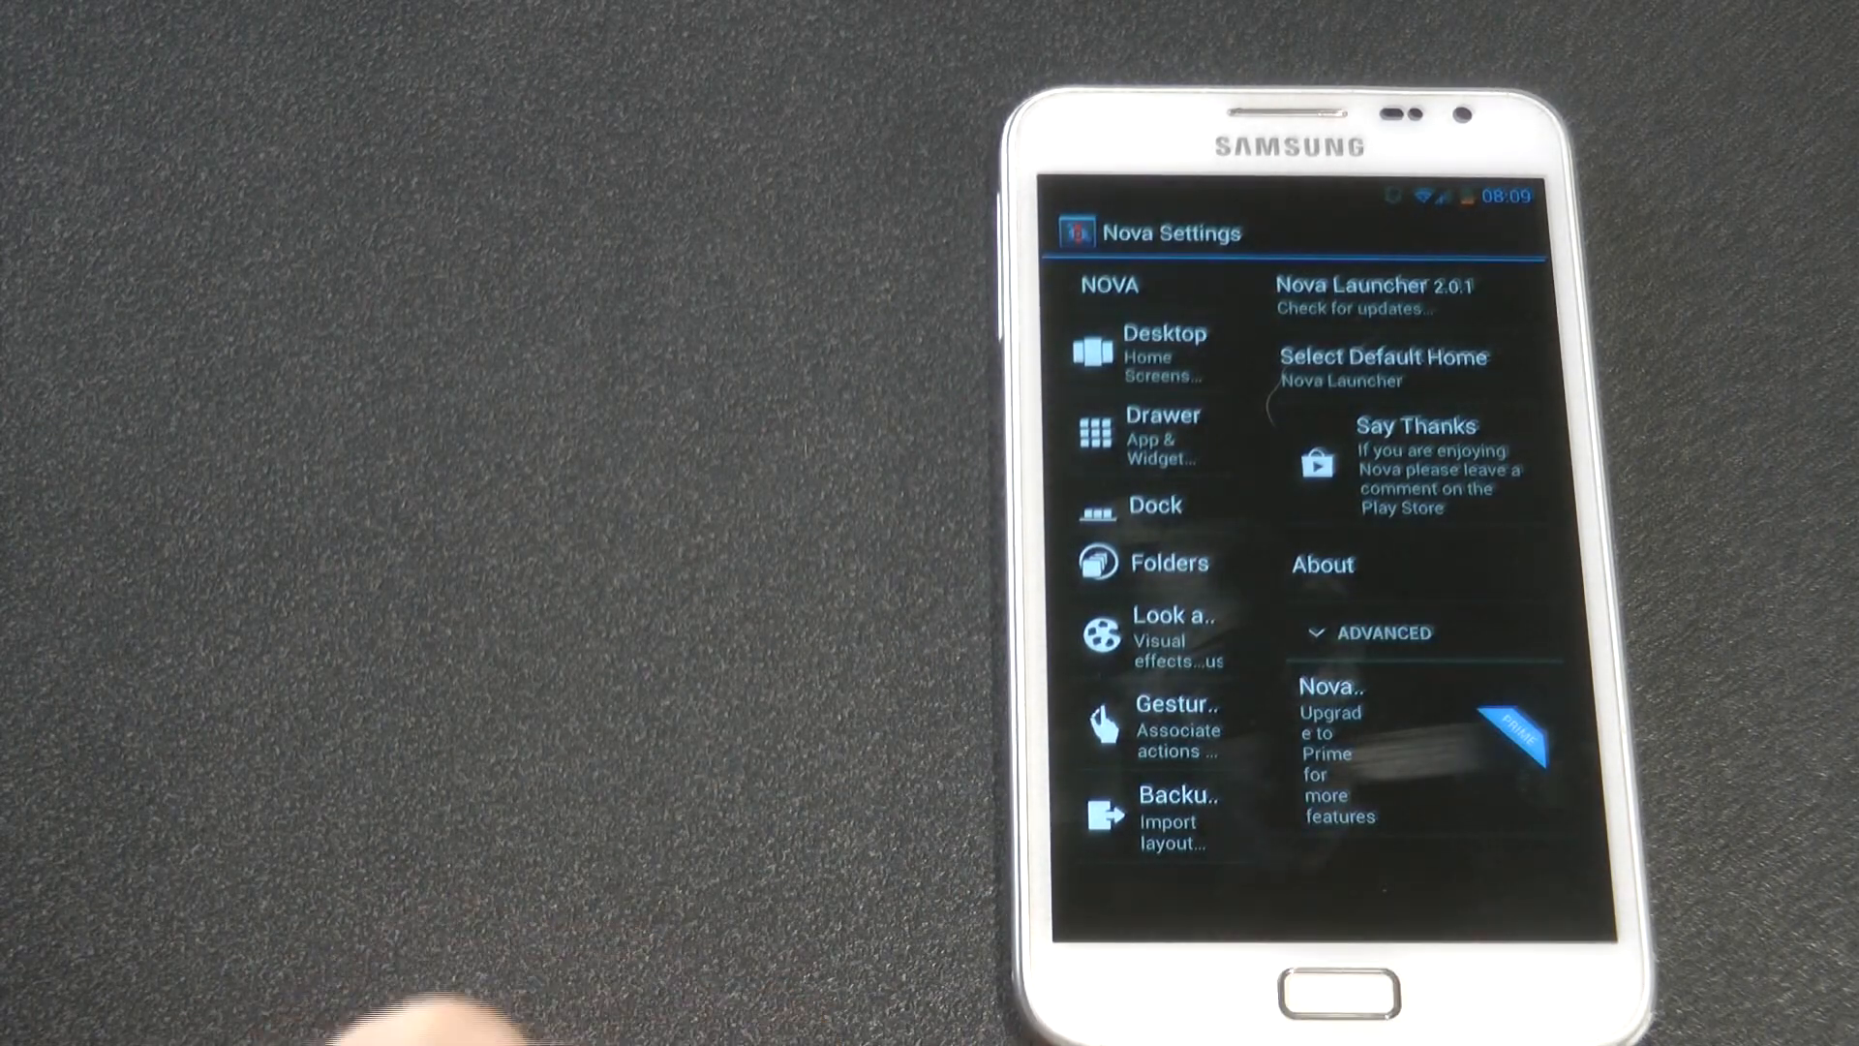